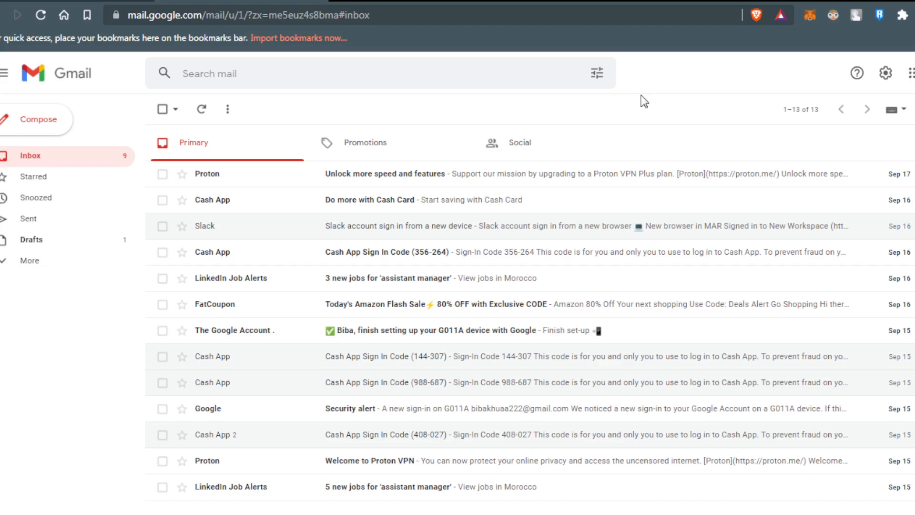
{"action": "mouse_move", "coordinate": [163, 44]}
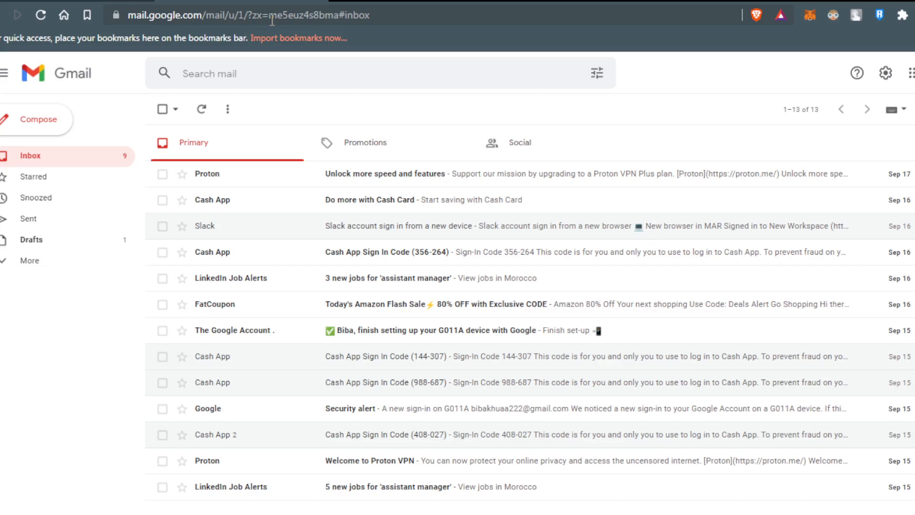
{"action": "mouse_move", "coordinate": [66, 54]}
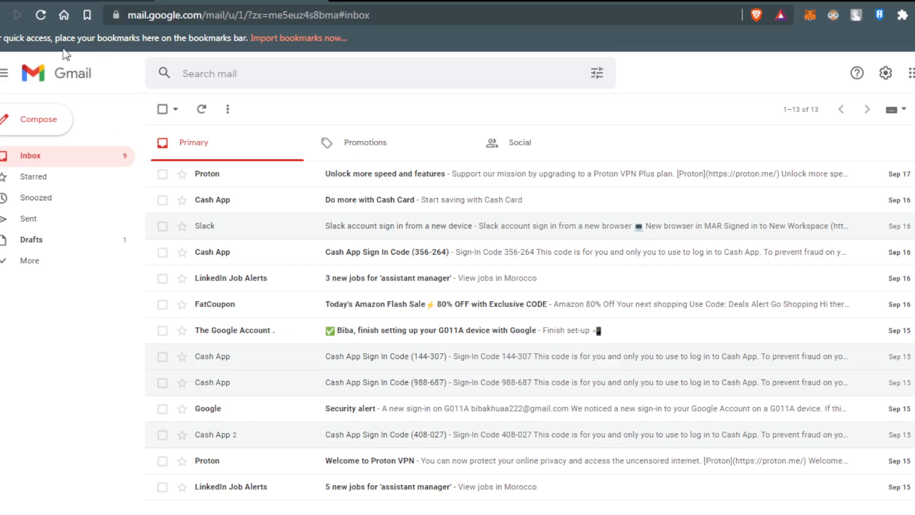
{"action": "mouse_move", "coordinate": [195, 200]}
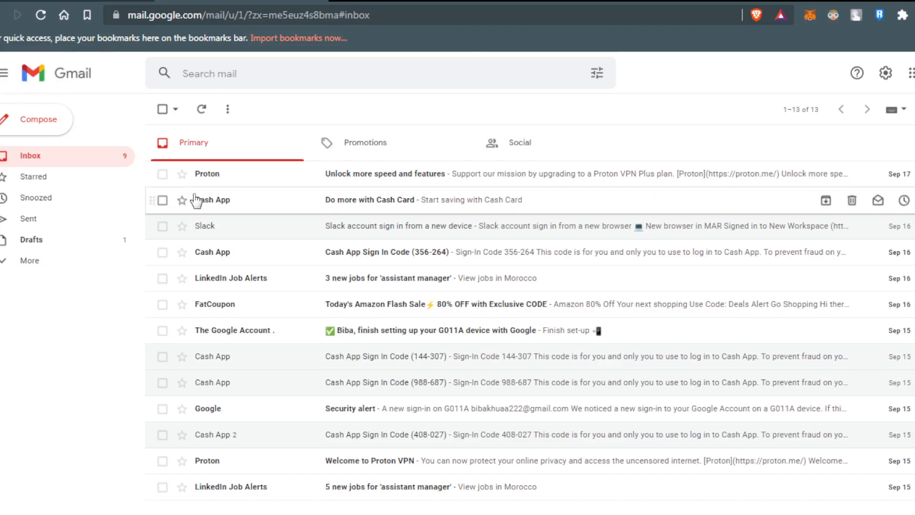
{"action": "mouse_move", "coordinate": [92, 80]}
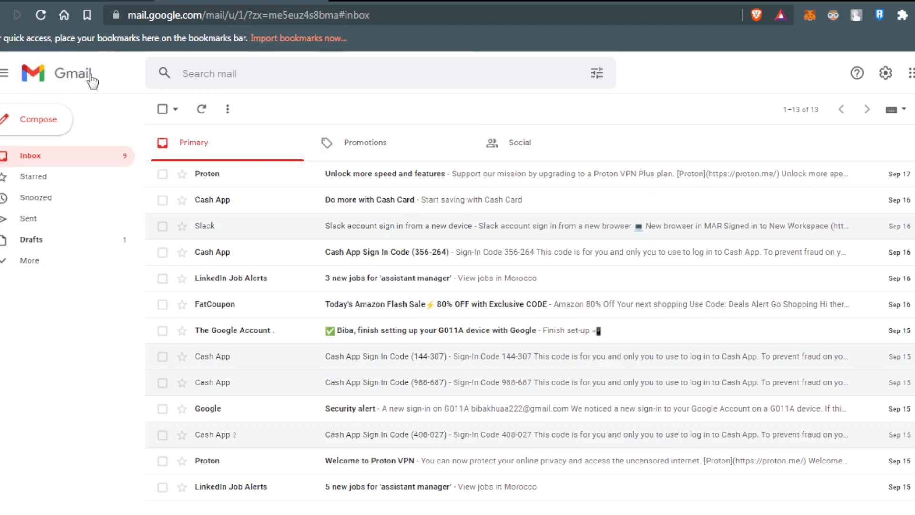
{"action": "mouse_move", "coordinate": [494, 200]}
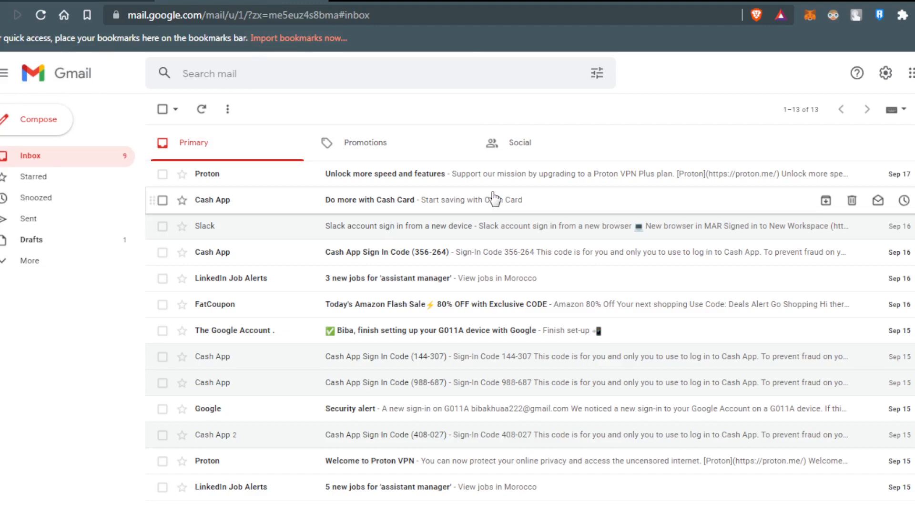
{"action": "mouse_move", "coordinate": [671, 408]}
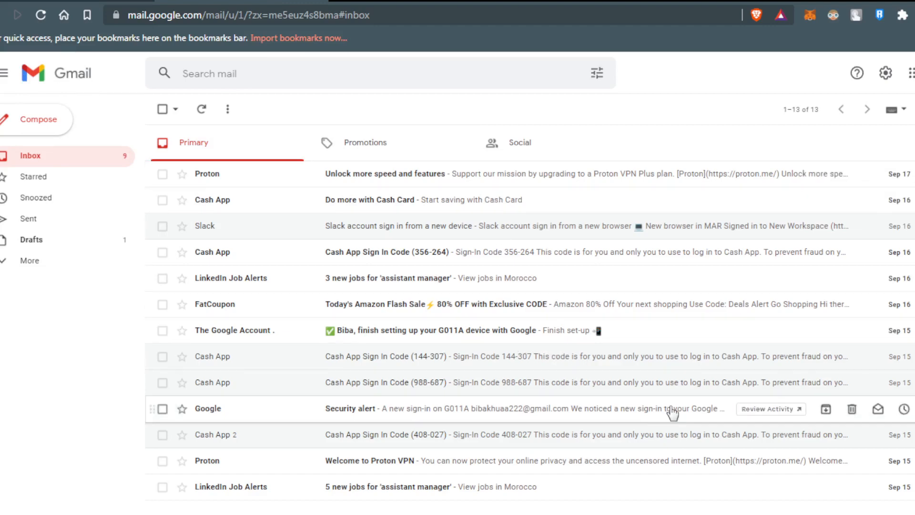
{"action": "mouse_move", "coordinate": [589, 431]}
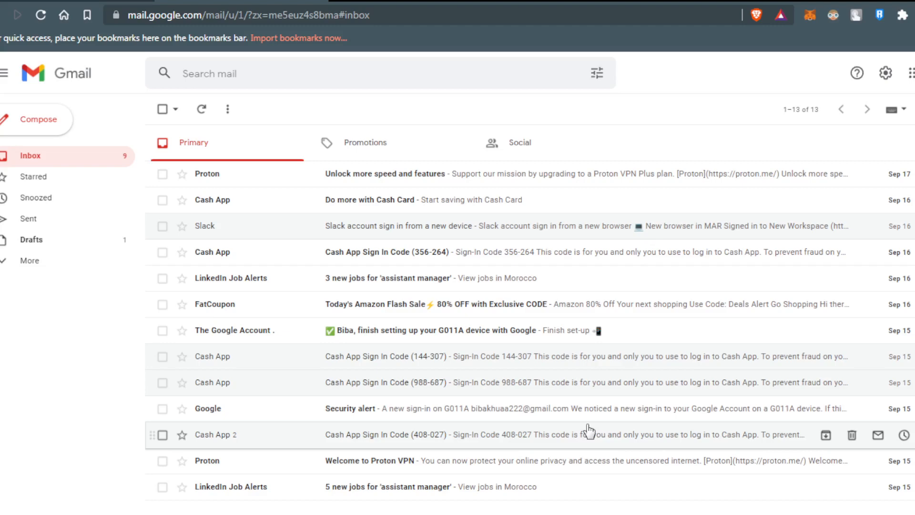
{"action": "mouse_move", "coordinate": [325, 106]}
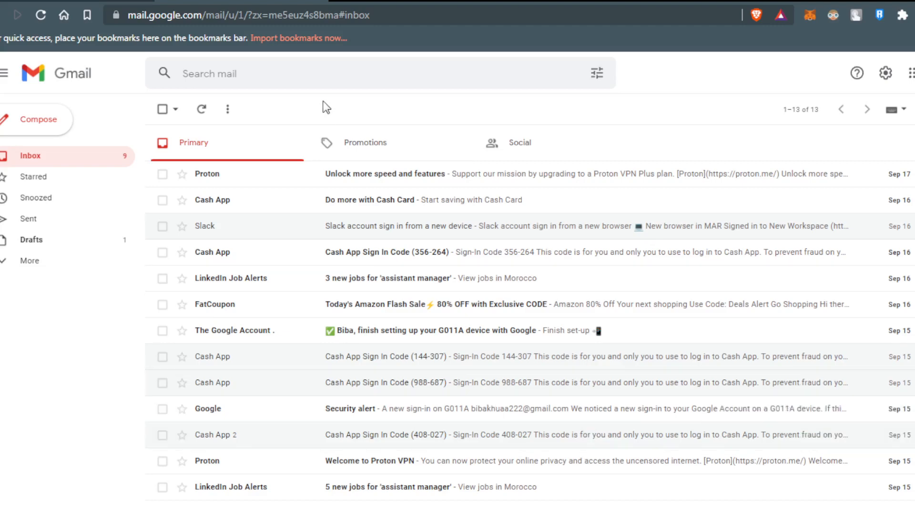
{"action": "mouse_move", "coordinate": [263, 95]}
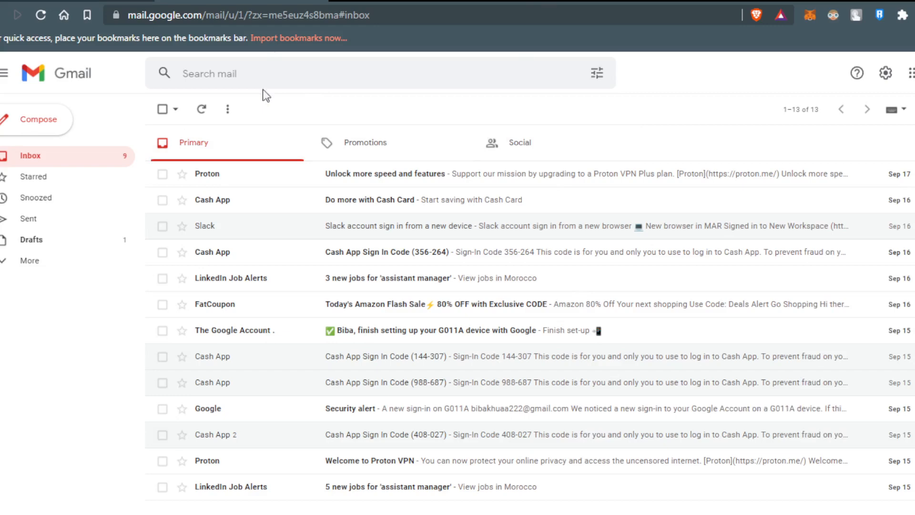
{"action": "mouse_move", "coordinate": [228, 357]}
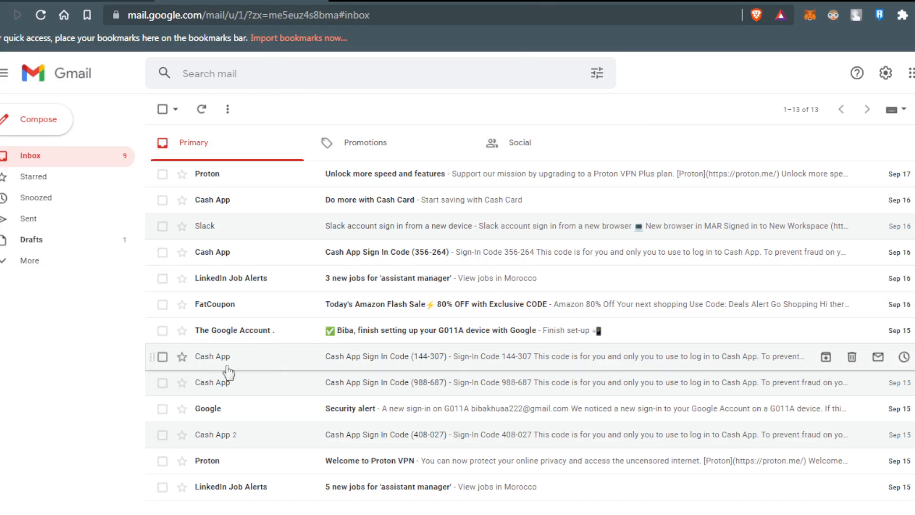
{"action": "mouse_move", "coordinate": [406, 173]}
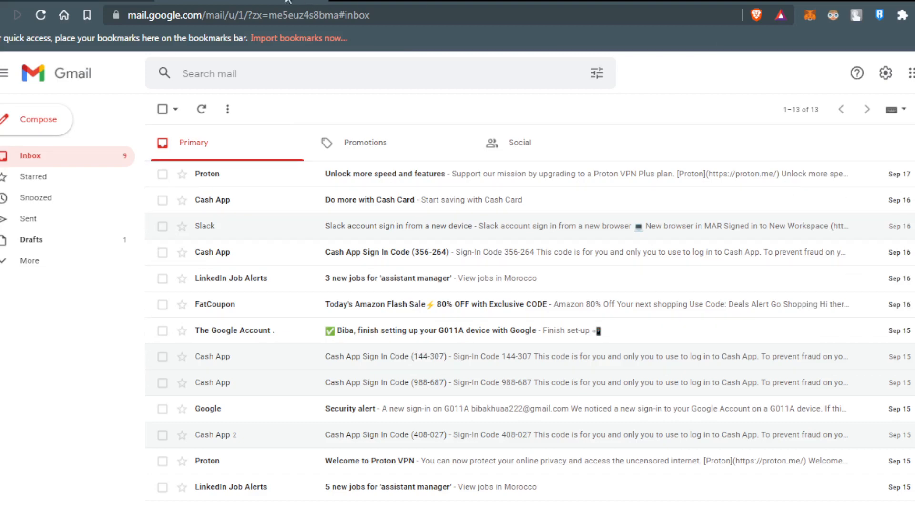
{"action": "mouse_move", "coordinate": [29, 124]}
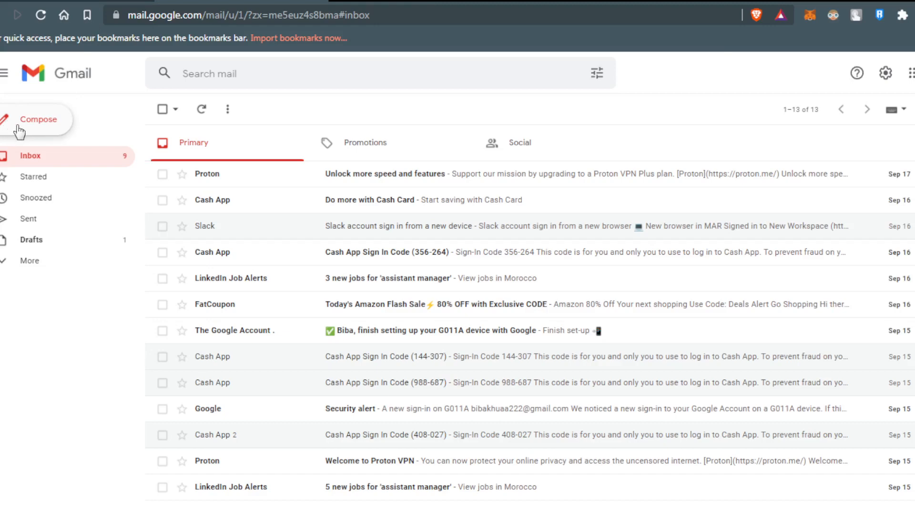
{"action": "mouse_move", "coordinate": [26, 126]}
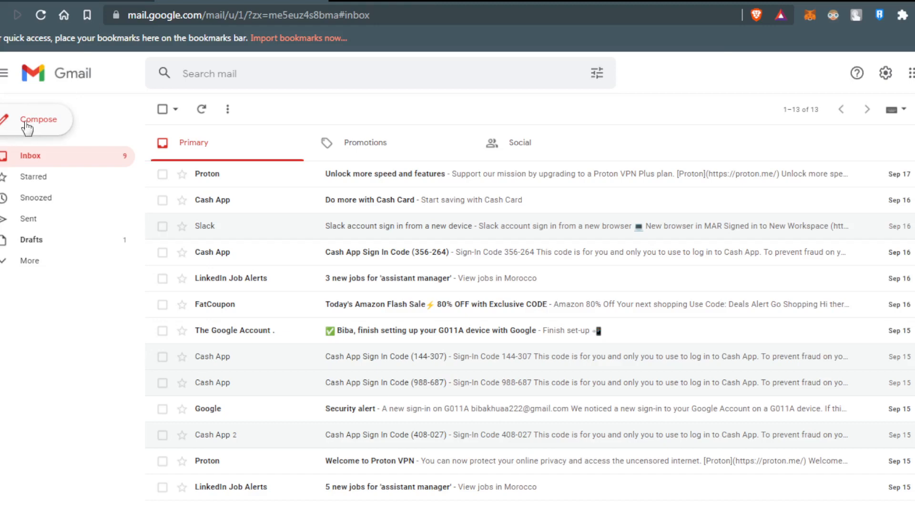
- Open a blank new message and restore it after it minimizes
{"action": "left_click", "coordinate": [38, 119]}
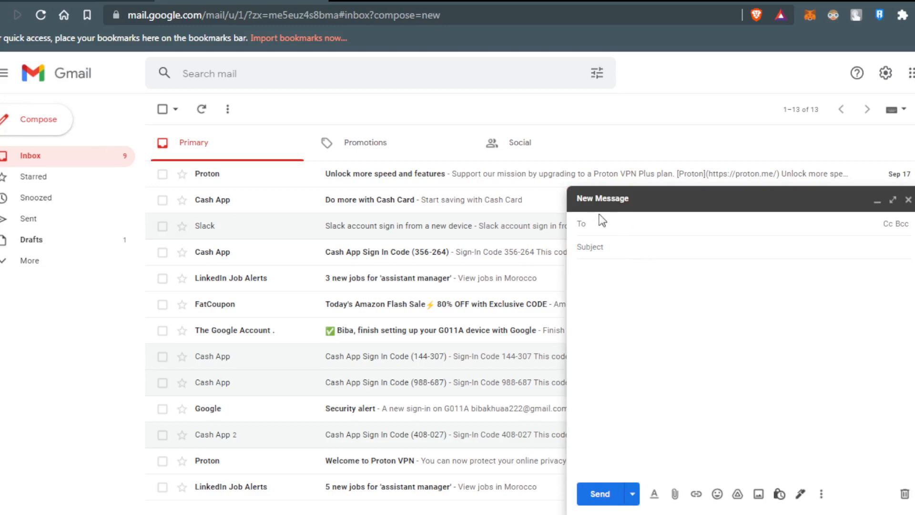
{"action": "mouse_move", "coordinate": [900, 213]}
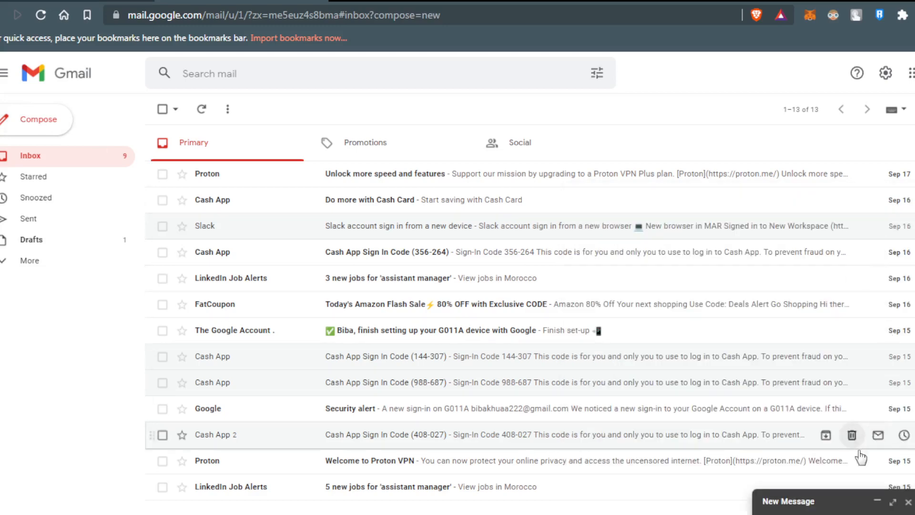
{"action": "left_click", "coordinate": [788, 501]}
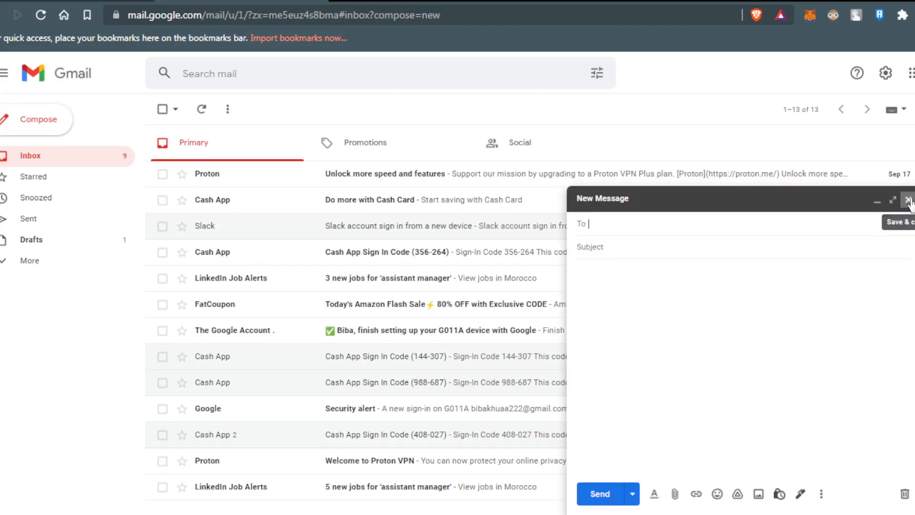
{"action": "mouse_move", "coordinate": [605, 265]}
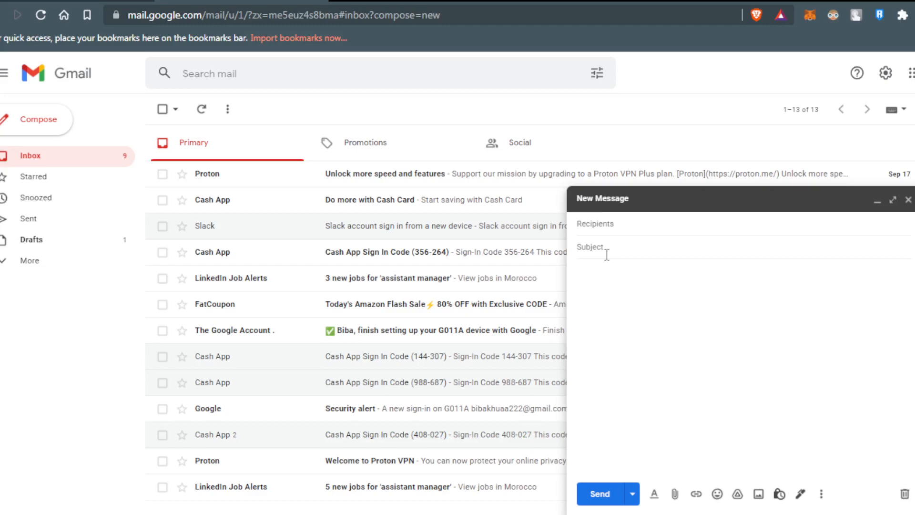
- Enter 'hi i wish you doing okay' as the draft's subject line
{"action": "type", "text": "h"}
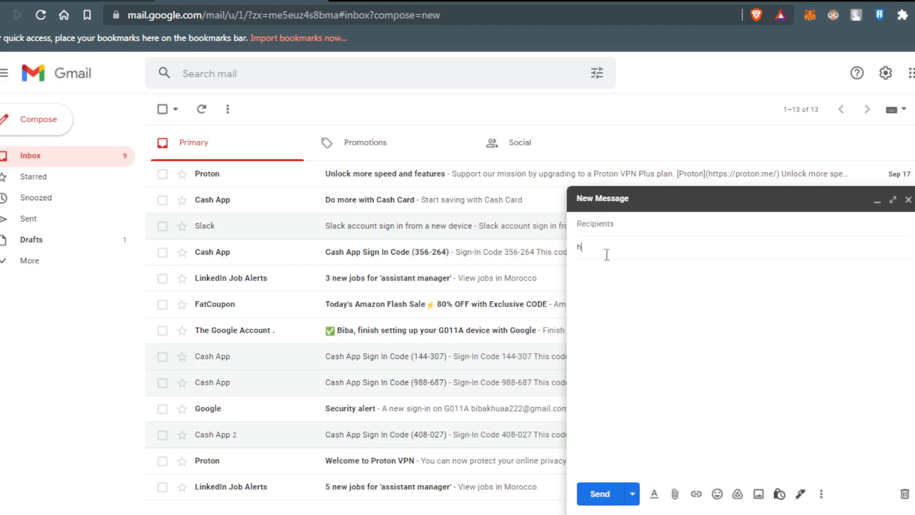
{"action": "type", "text": "i i wish you"}
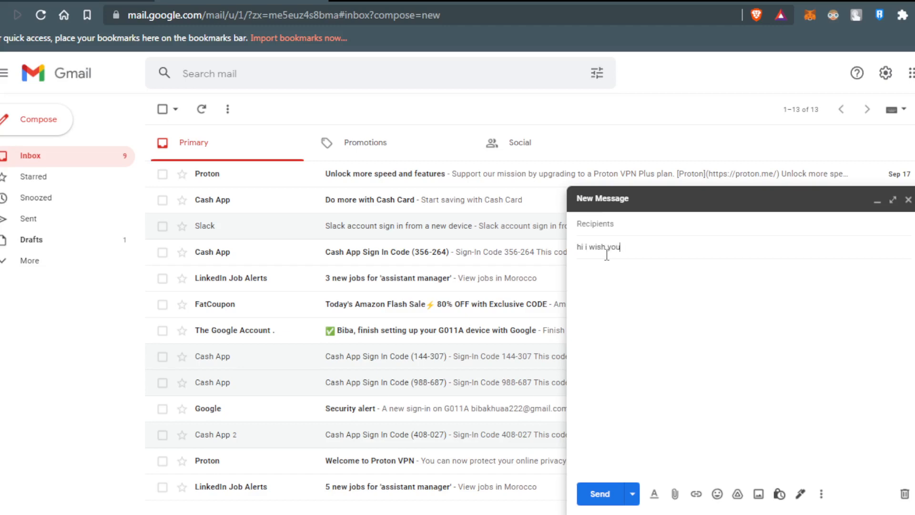
{"action": "type", "text": "doing okey"}
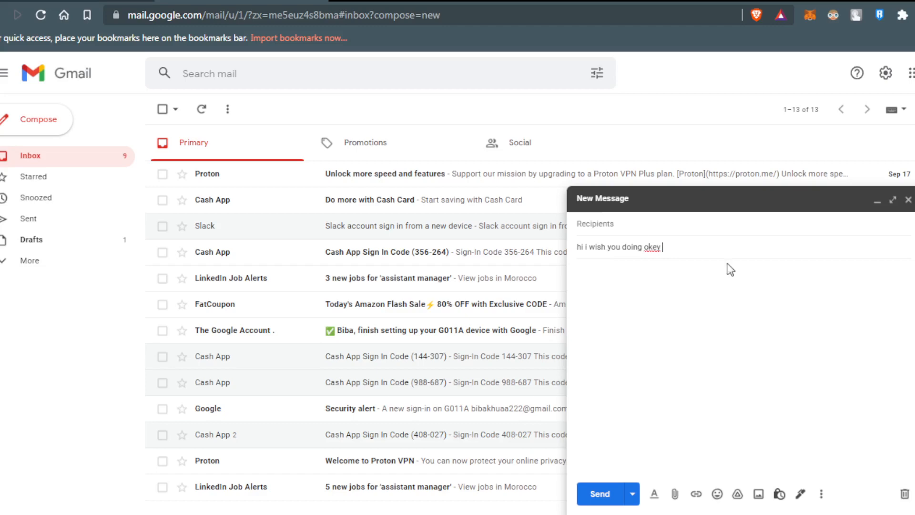
{"action": "key", "text": "BackSpace"}
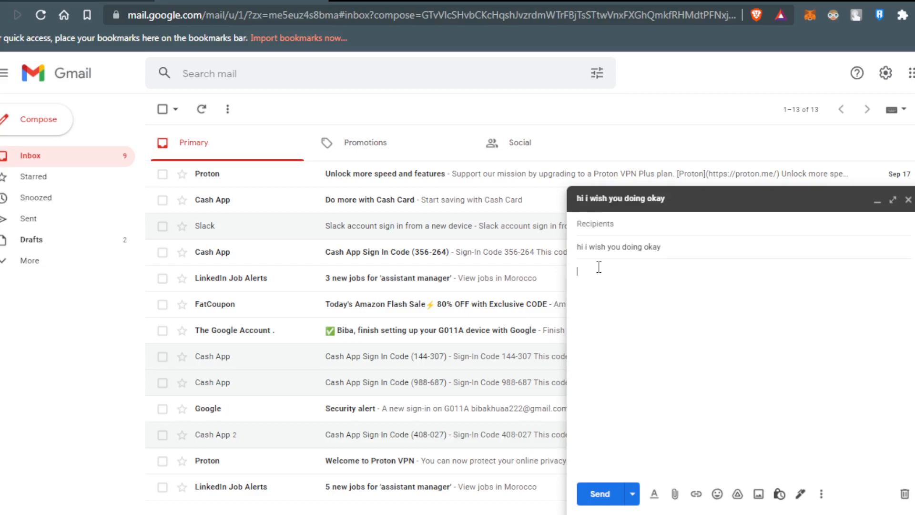
- Write 'we have a meeting tomorrow at 10 AM' in the message body
{"action": "type", "text": "we have a"}
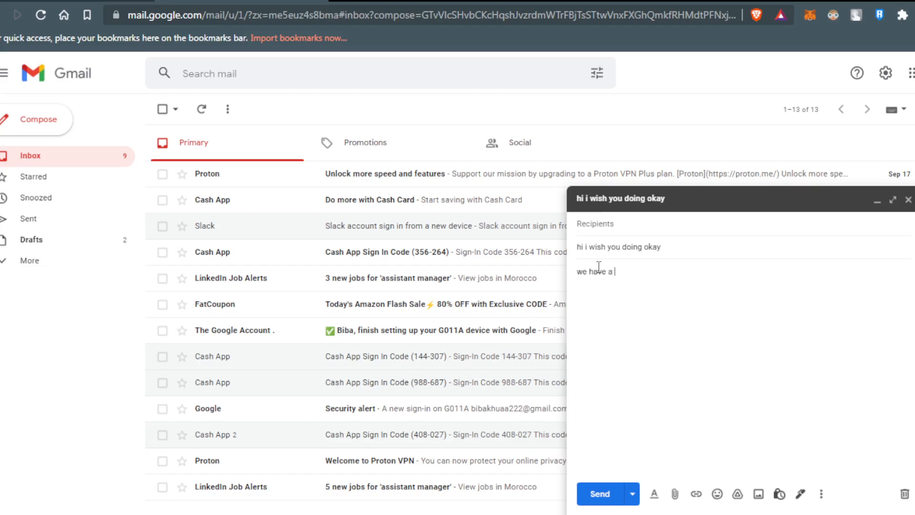
{"action": "type", "text": "meeting tomo"}
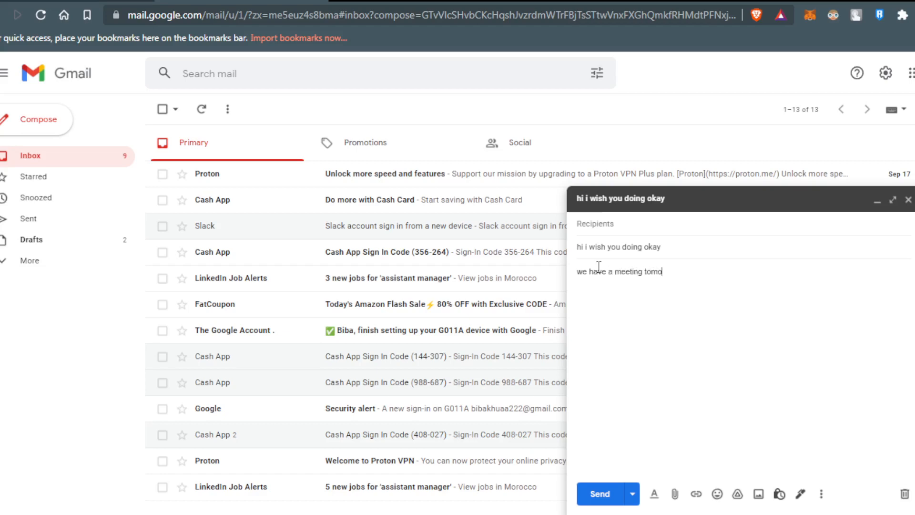
{"action": "type", "text": "rrow"}
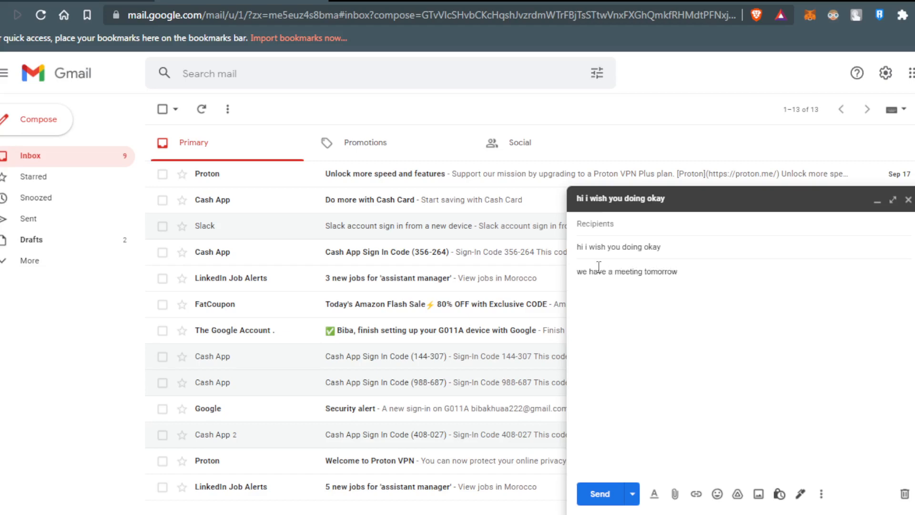
{"action": "type", "text": "at"}
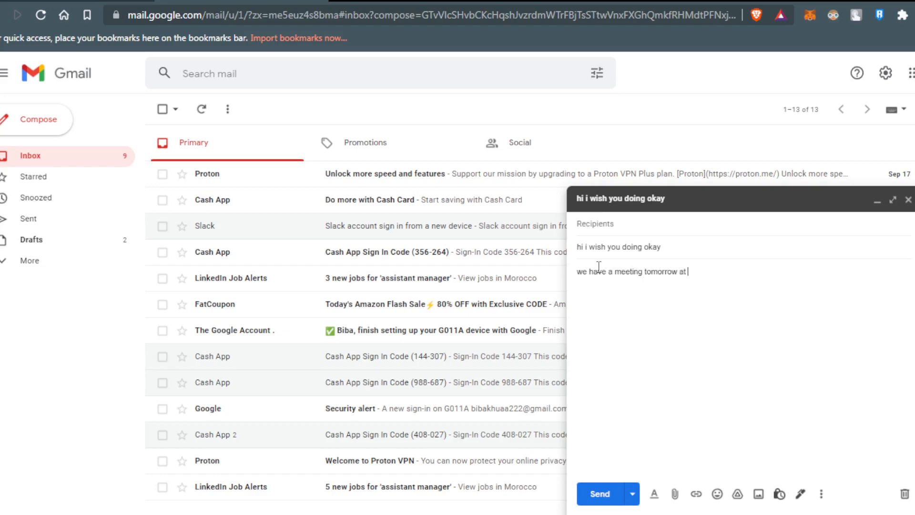
{"action": "type", "text": "10 AM"}
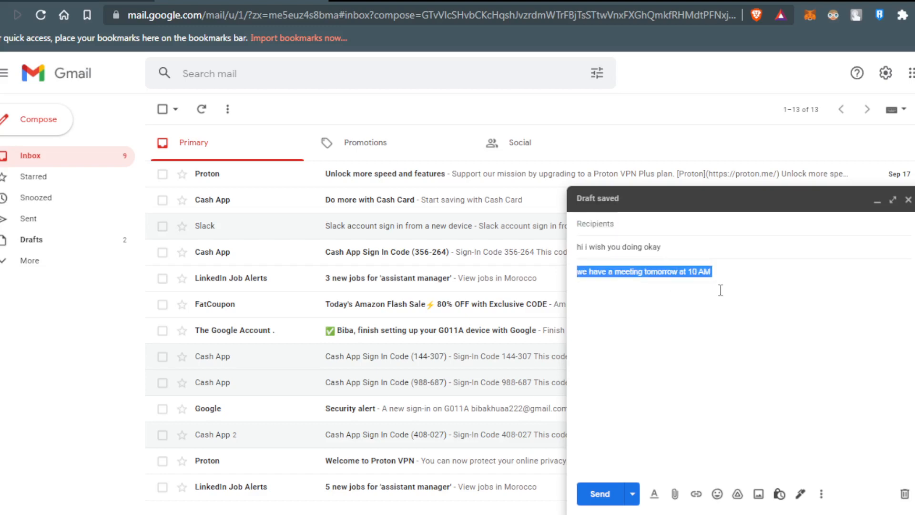
{"action": "left_click", "coordinate": [753, 272]}
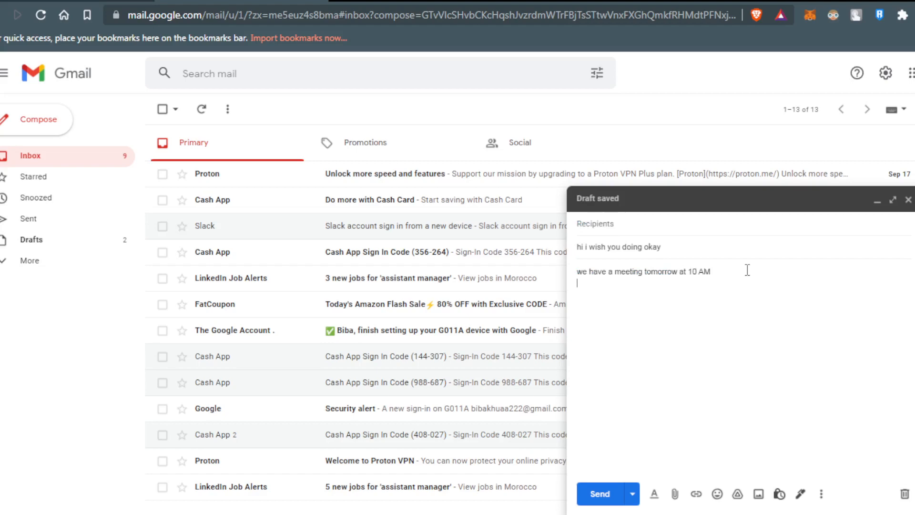
{"action": "mouse_move", "coordinate": [715, 278]}
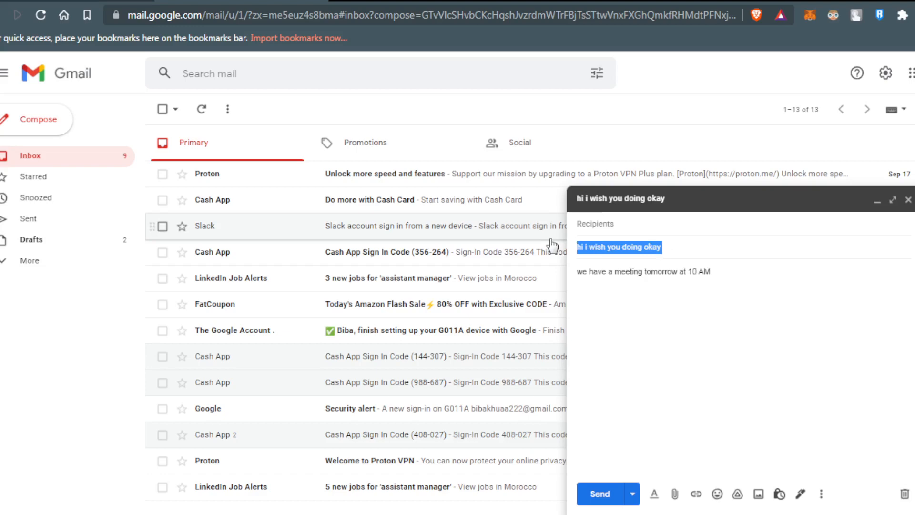
{"action": "mouse_move", "coordinate": [675, 211]}
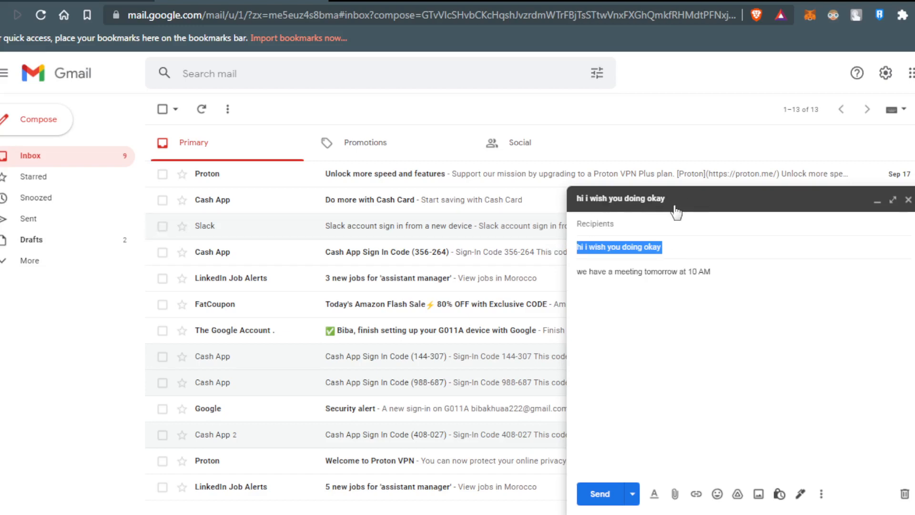
{"action": "mouse_move", "coordinate": [666, 208]}
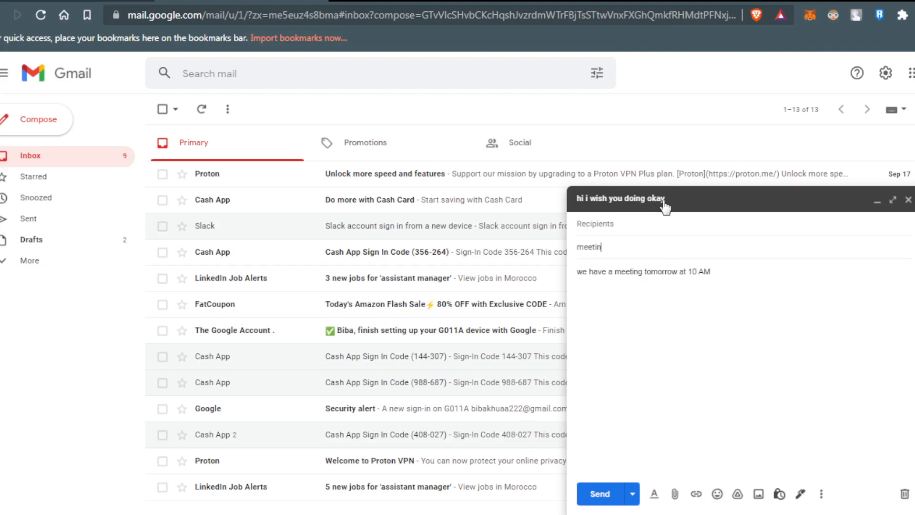
- Replace the subject text with 'call for a meeting'
{"action": "type", "text": "call"}
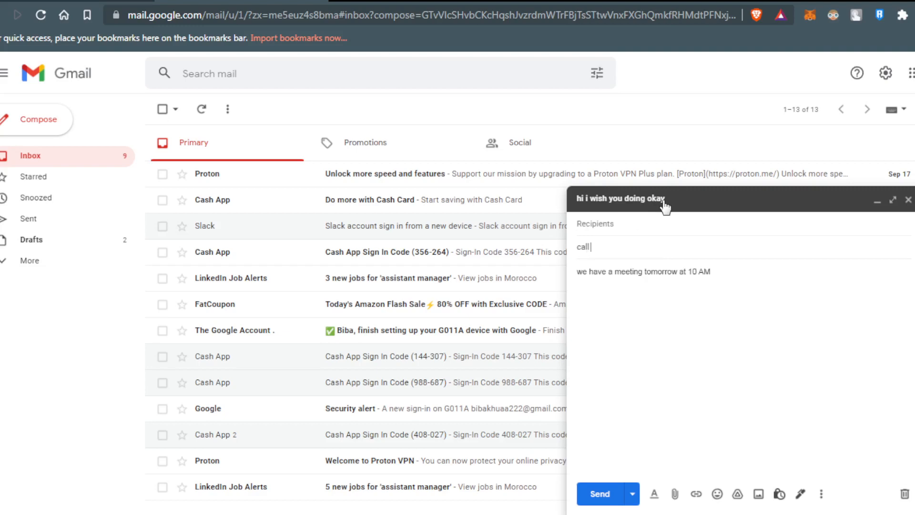
{"action": "type", "text": "for a"}
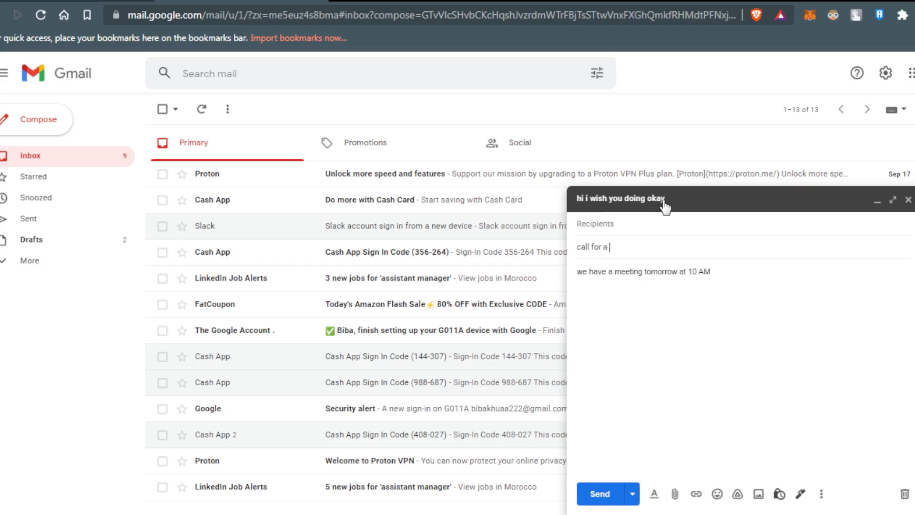
{"action": "type", "text": "meeting"}
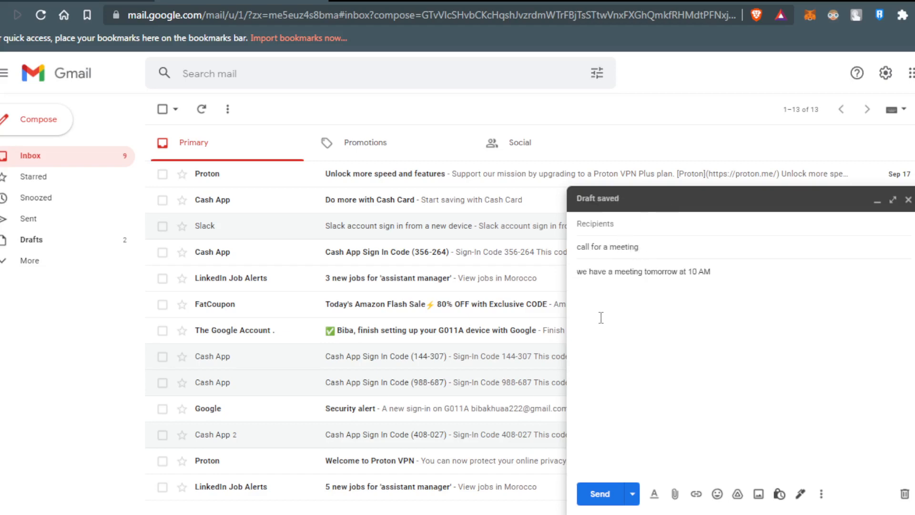
- Add the greeting 'hi i hope you doing okay' atop the body and dismiss the Smart Compose tip
{"action": "type", "text": "hi i hope you doing"}
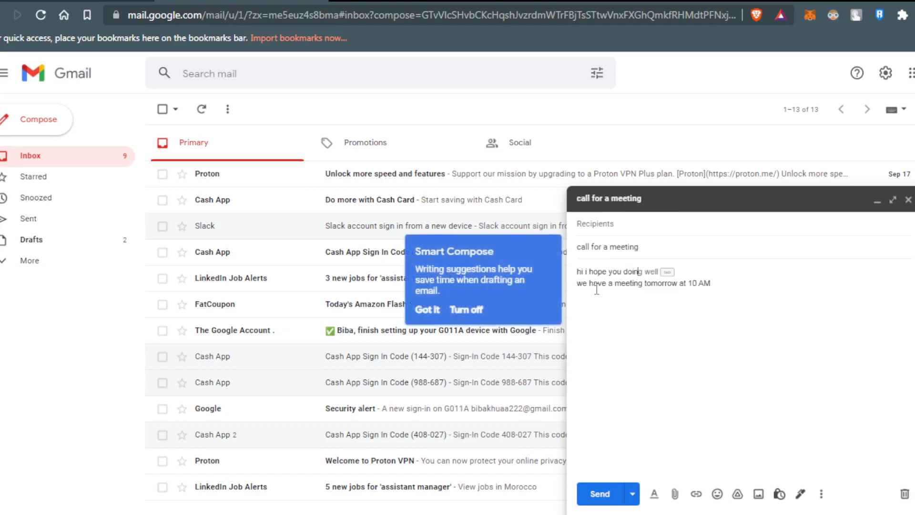
{"action": "type", "text": "op"}
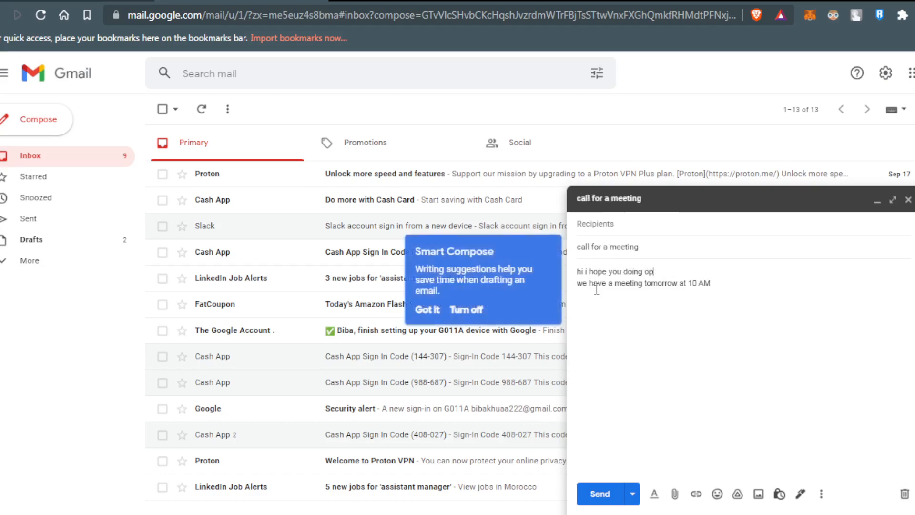
{"action": "type", "text": "ay"}
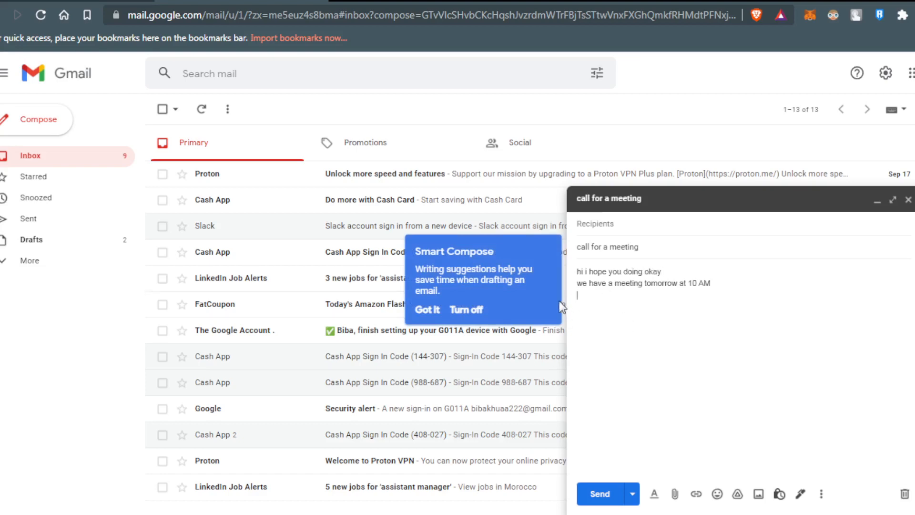
{"action": "left_click", "coordinate": [427, 309]}
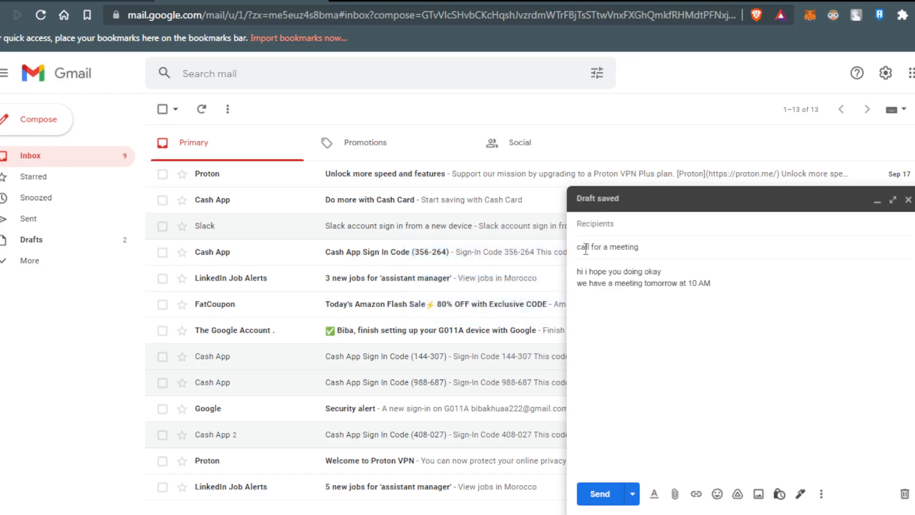
{"action": "mouse_move", "coordinate": [635, 353]}
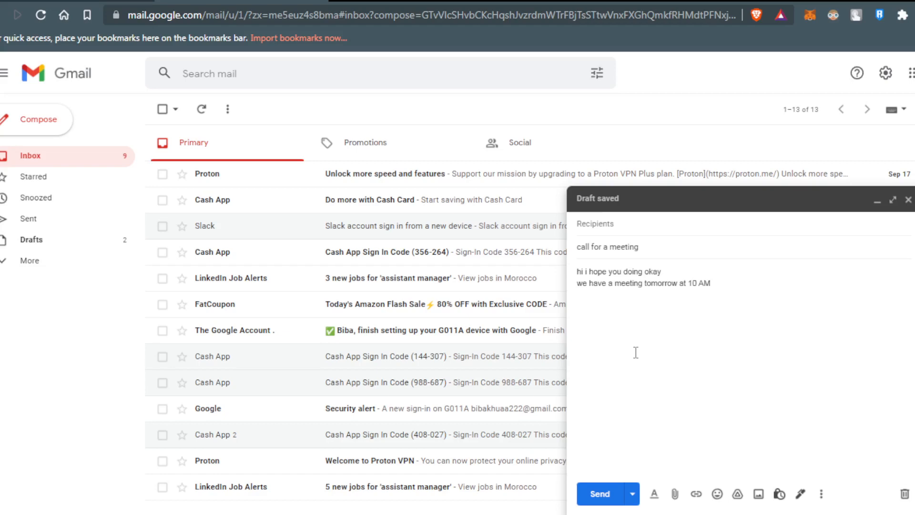
{"action": "mouse_move", "coordinate": [856, 280]}
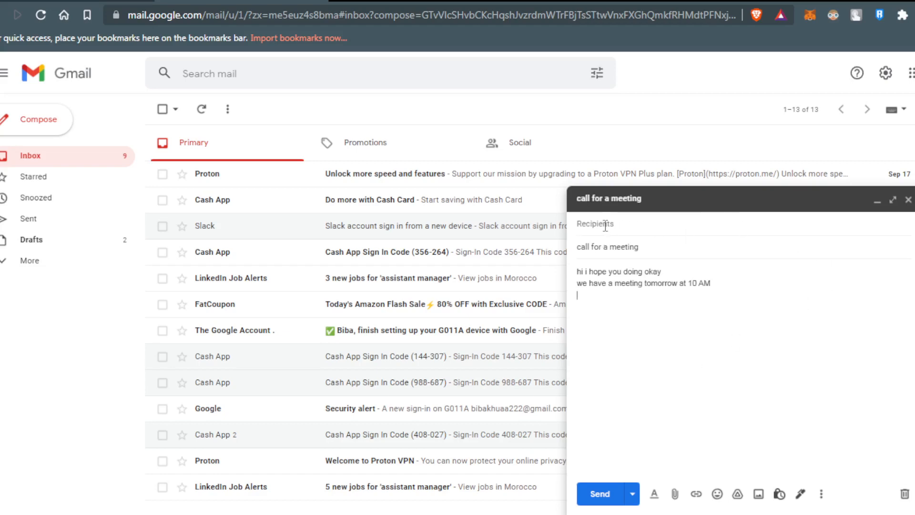
- Add two addresses to the To line, picking the first from suggestions
{"action": "left_click", "coordinate": [595, 224]}
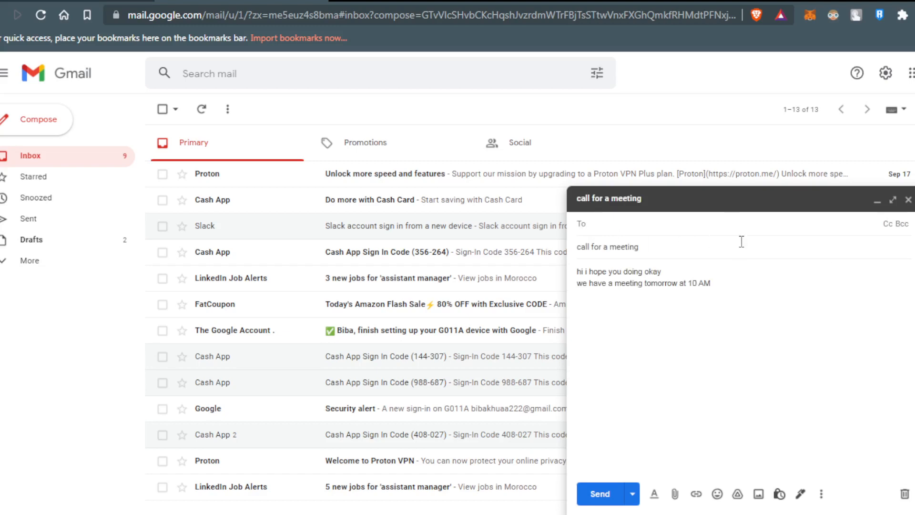
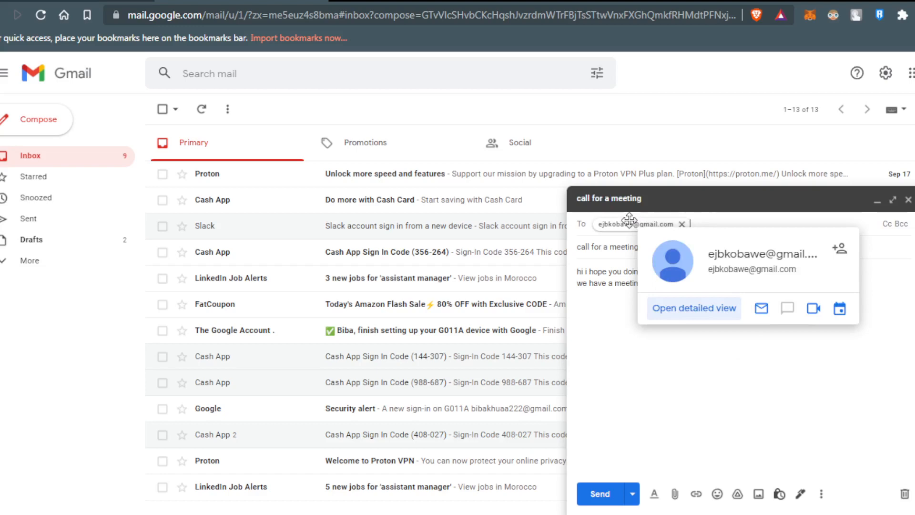
{"action": "left_click", "coordinate": [642, 284]}
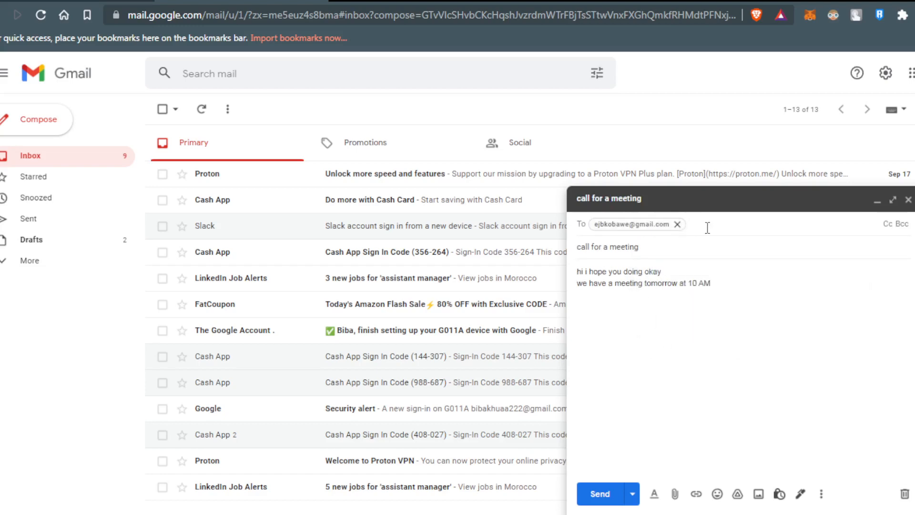
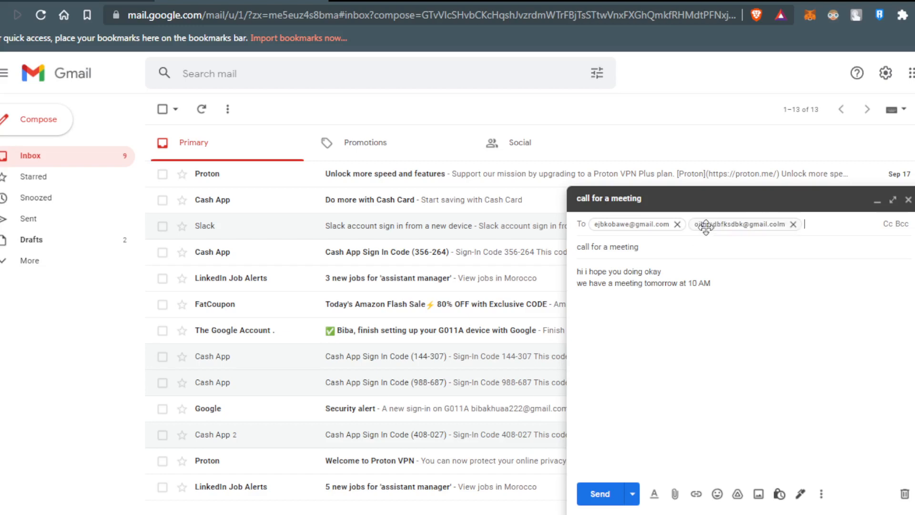
- Reopen the second recipient chip to fix its 'gmail.colm' domain
{"action": "left_click", "coordinate": [738, 224]}
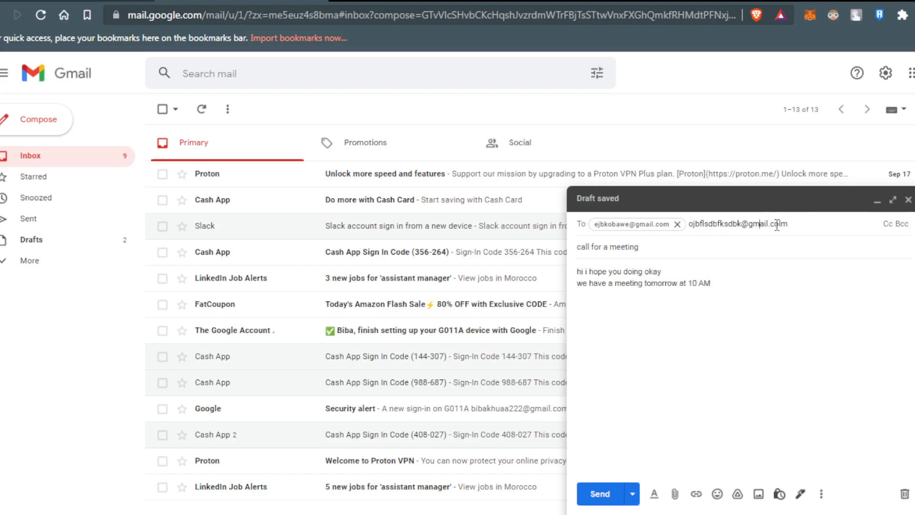
{"action": "mouse_move", "coordinate": [792, 242]}
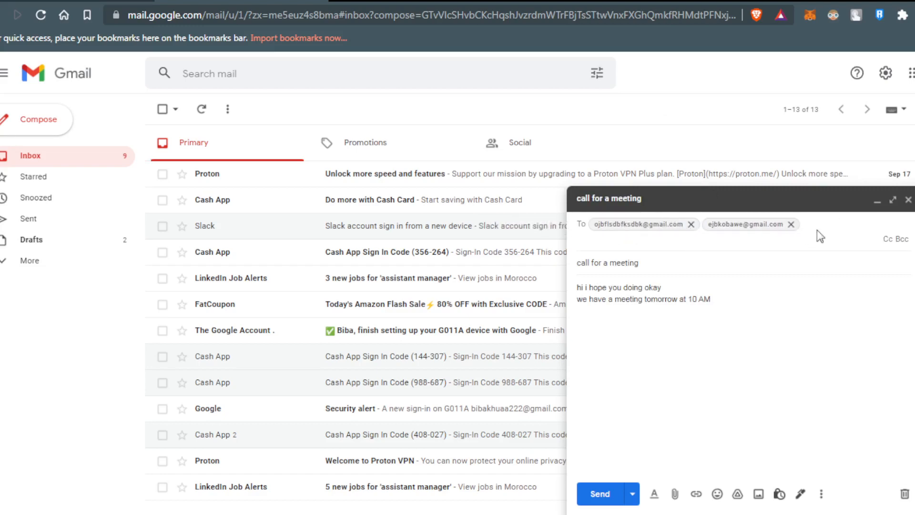
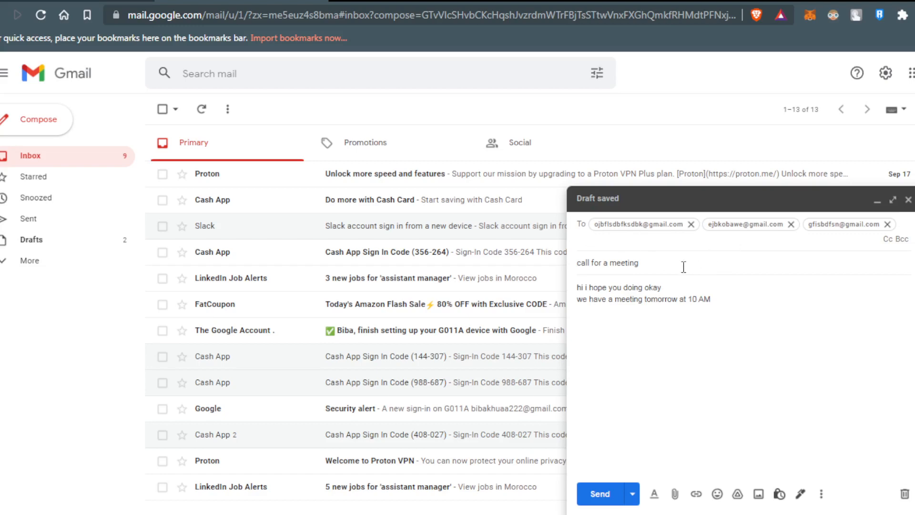
- Type a third Gmail address into the To line
{"action": "mouse_move", "coordinate": [669, 290]}
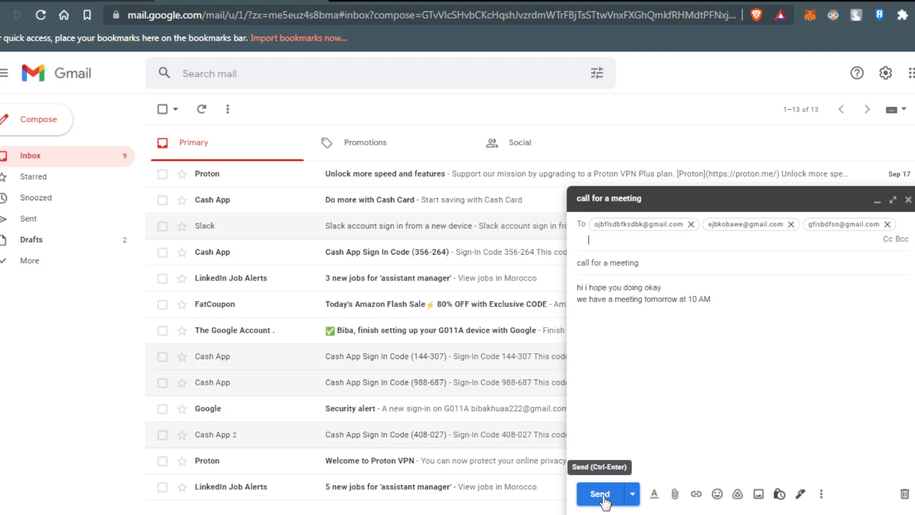
{"action": "mouse_move", "coordinate": [683, 340]}
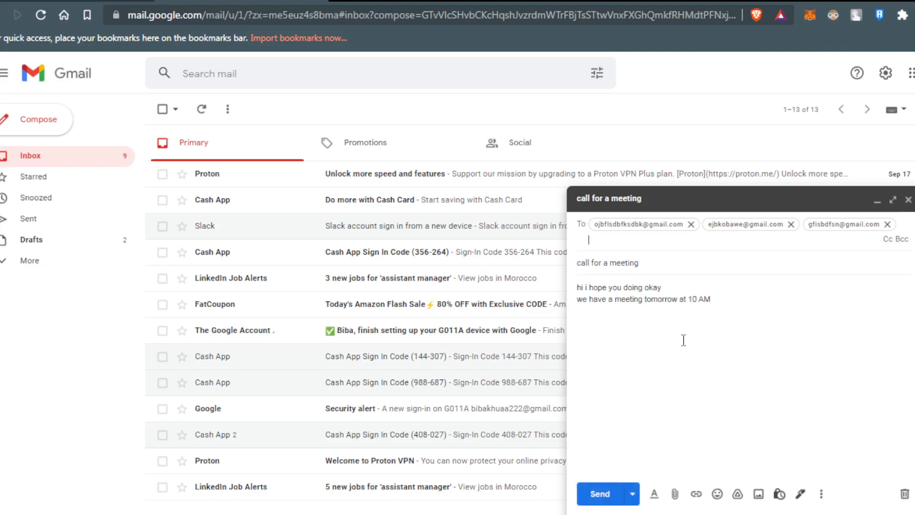
{"action": "mouse_move", "coordinate": [663, 415]}
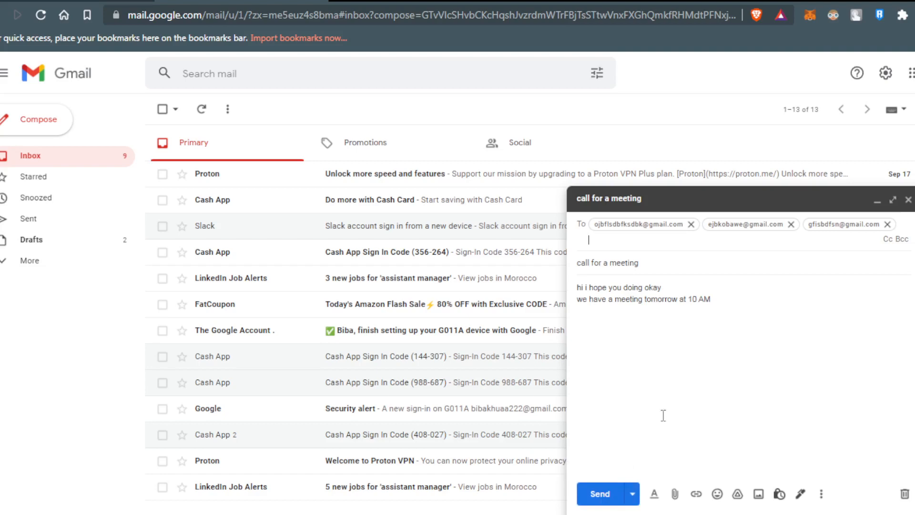
- Send the 'call for a meeting' email to the three recipients
{"action": "left_click", "coordinate": [598, 494]}
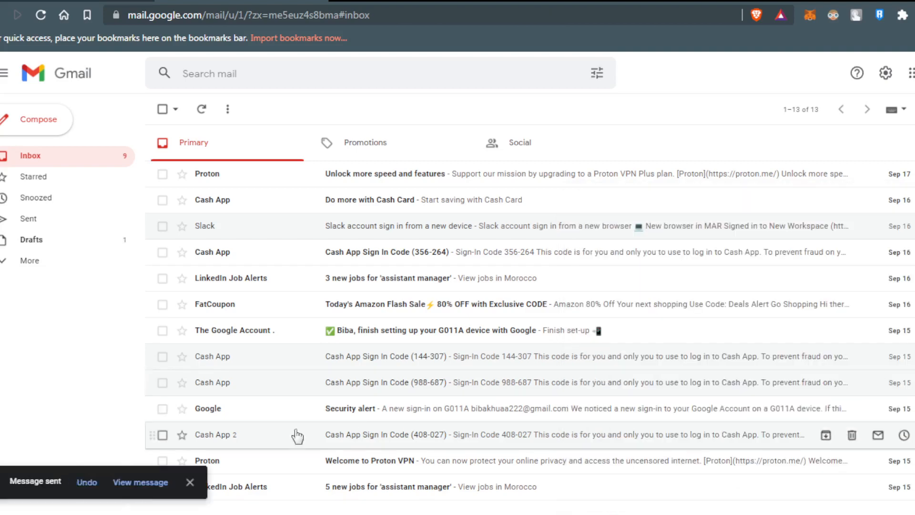